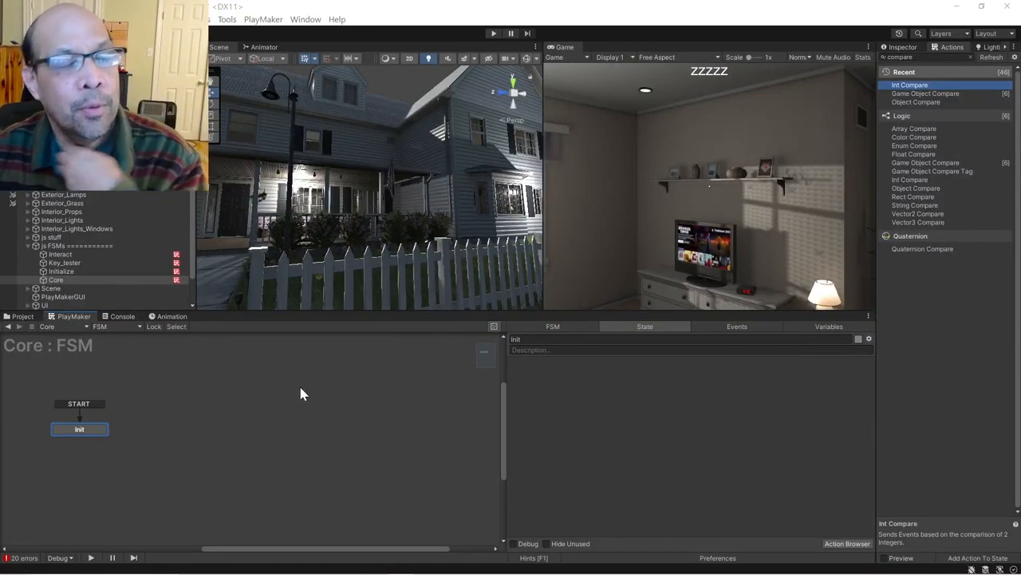
mouse_move(320, 392)
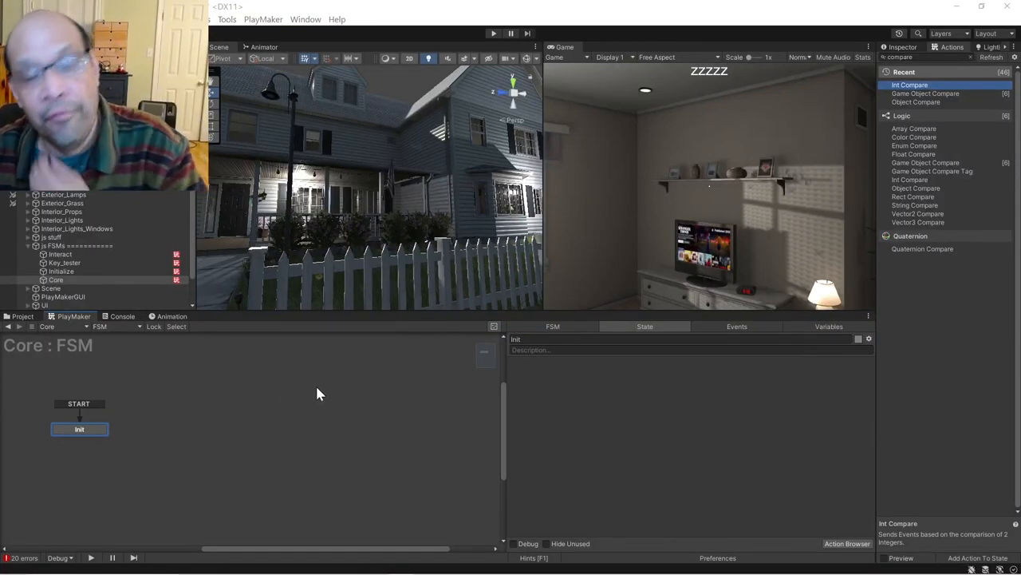
mouse_move(499, 419)
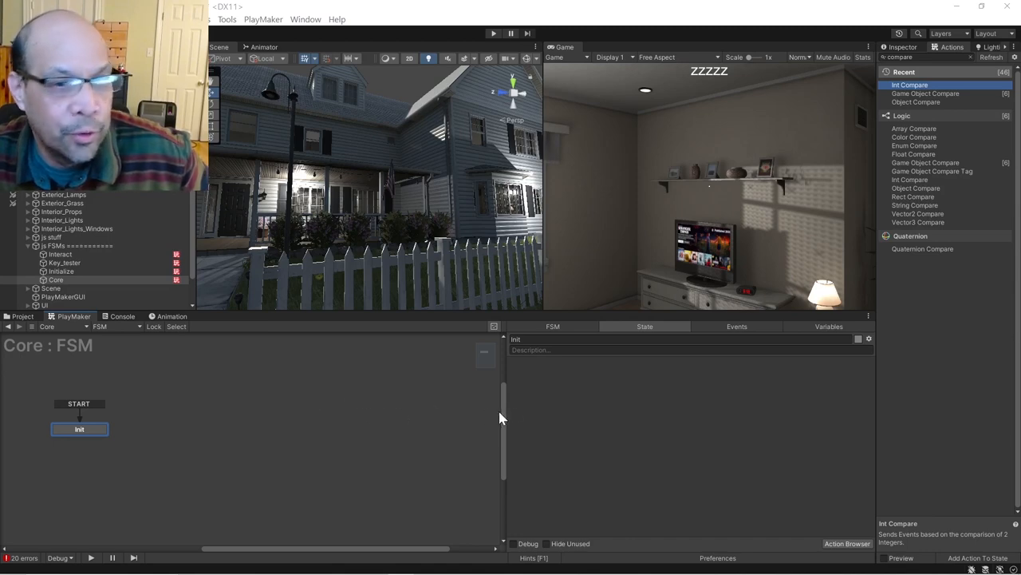
mouse_move(587, 415)
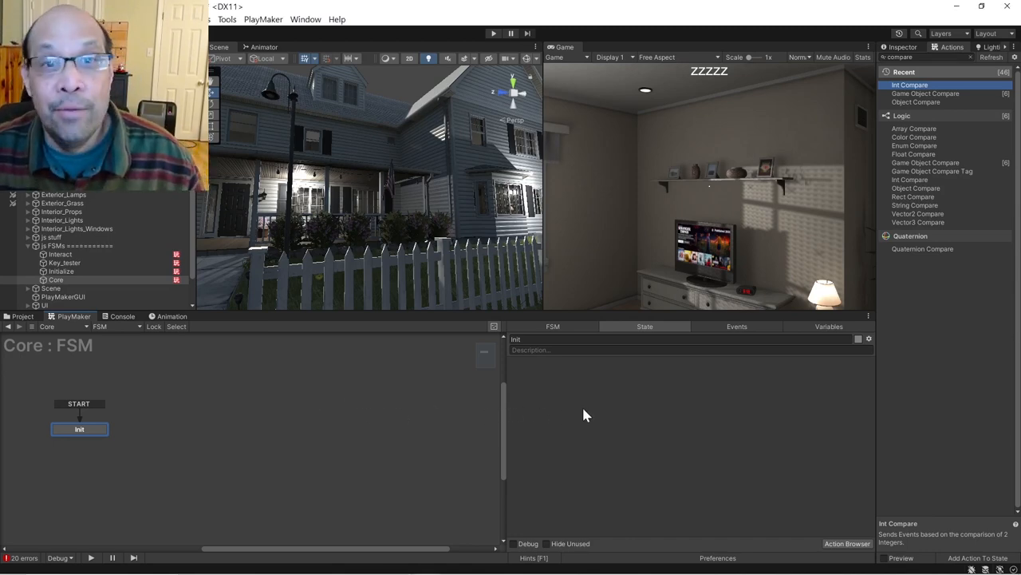
mouse_move(594, 390)
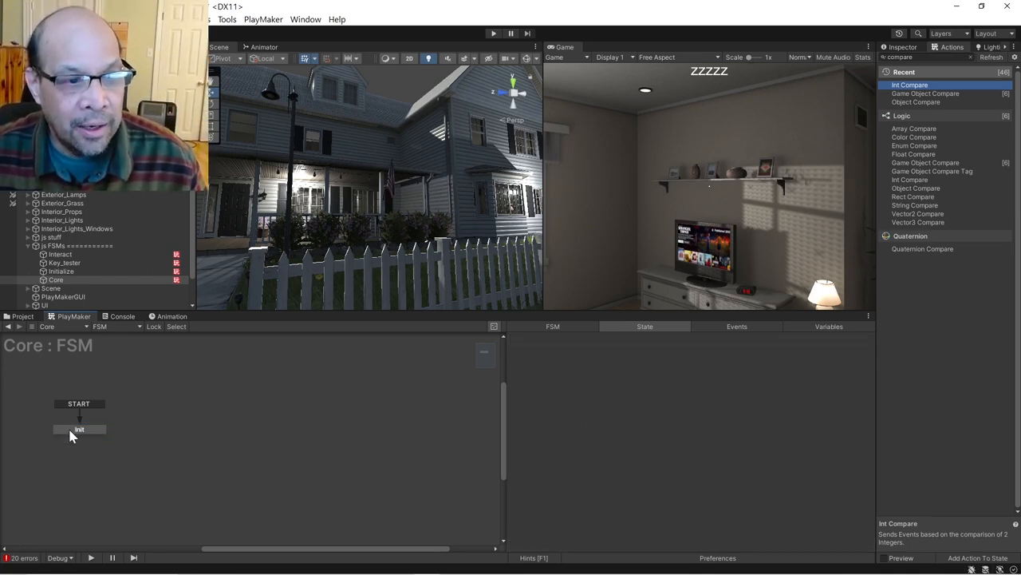
Add an int variable Apples to the Core FSM and use it as Integer 1 of Init's Int Compare.
click(828, 325)
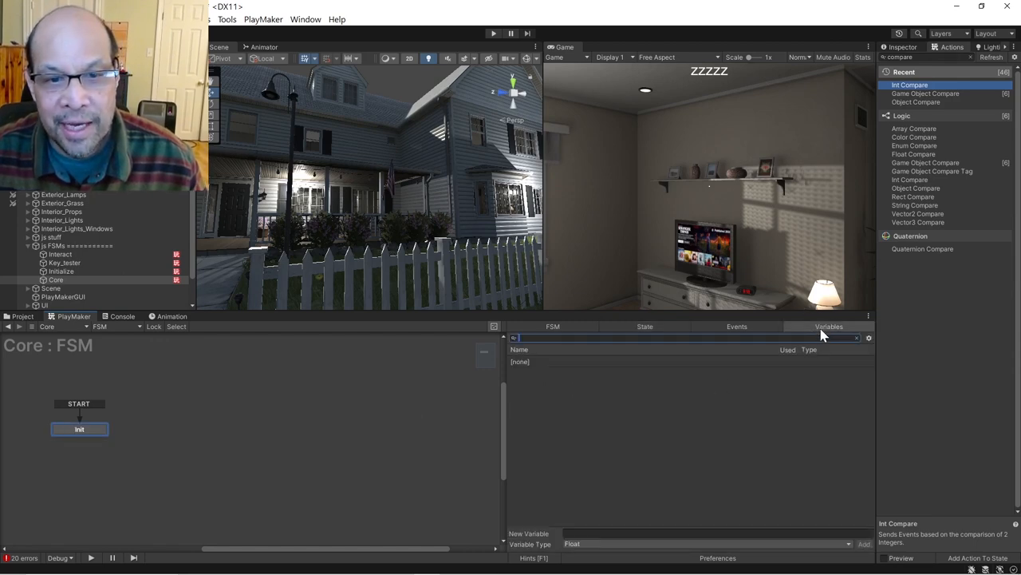
click(702, 543)
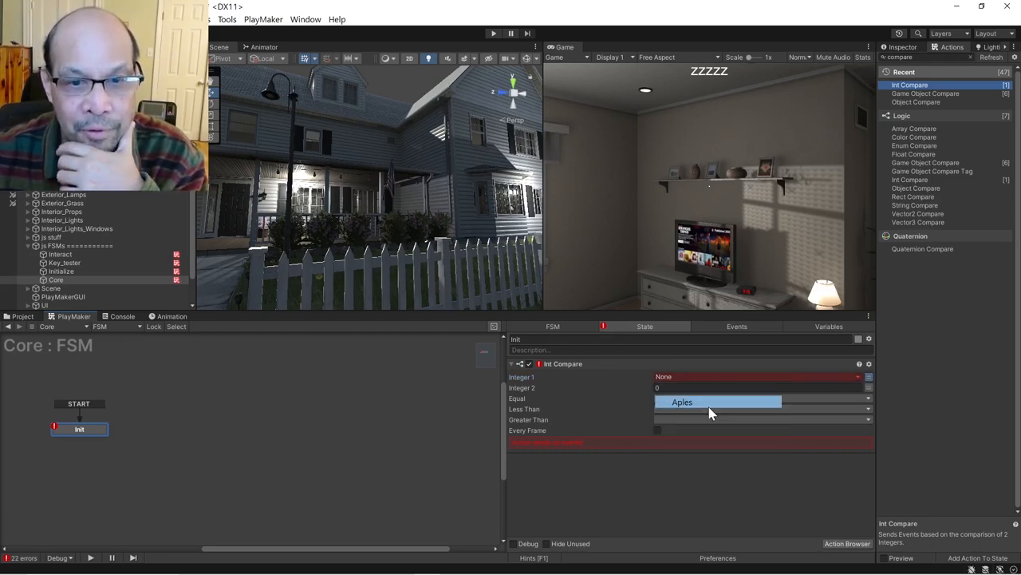
click(683, 402)
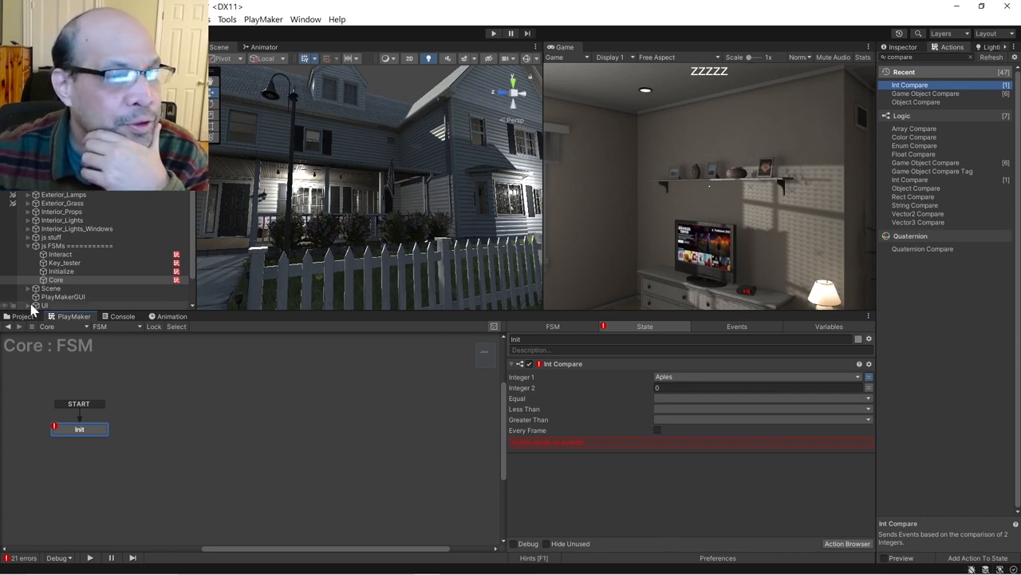
click(57, 254)
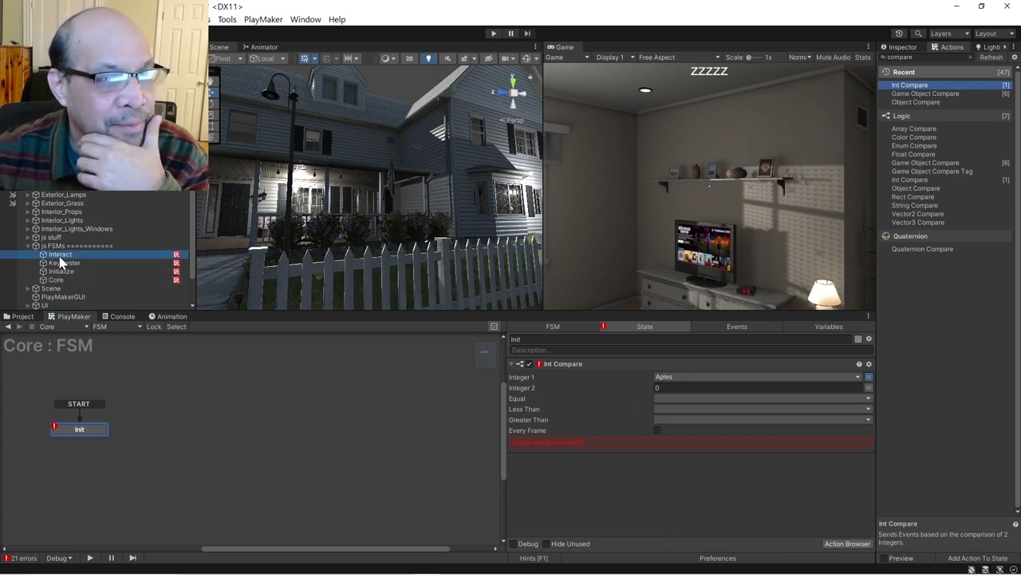
click(59, 253)
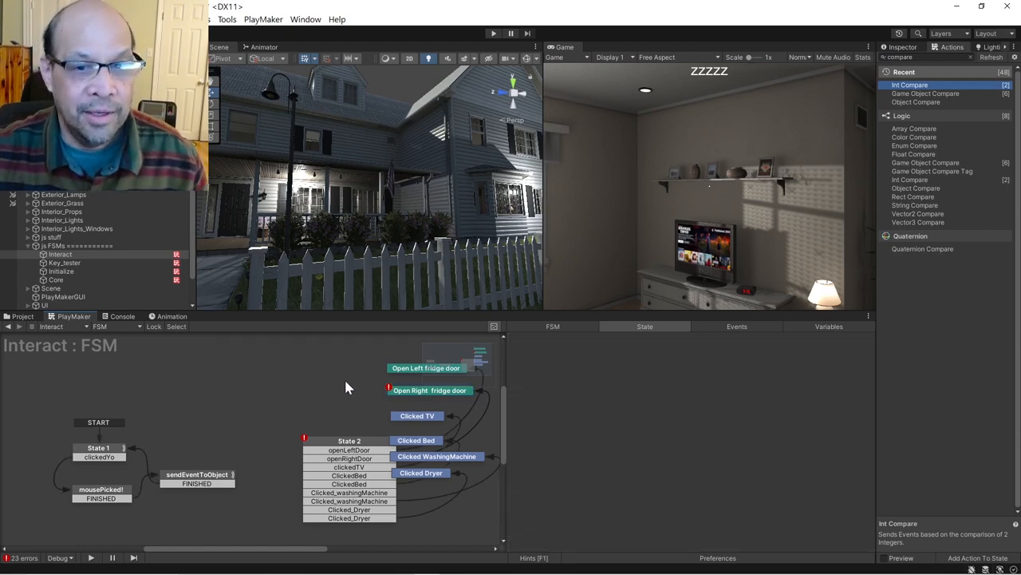
click(54, 279)
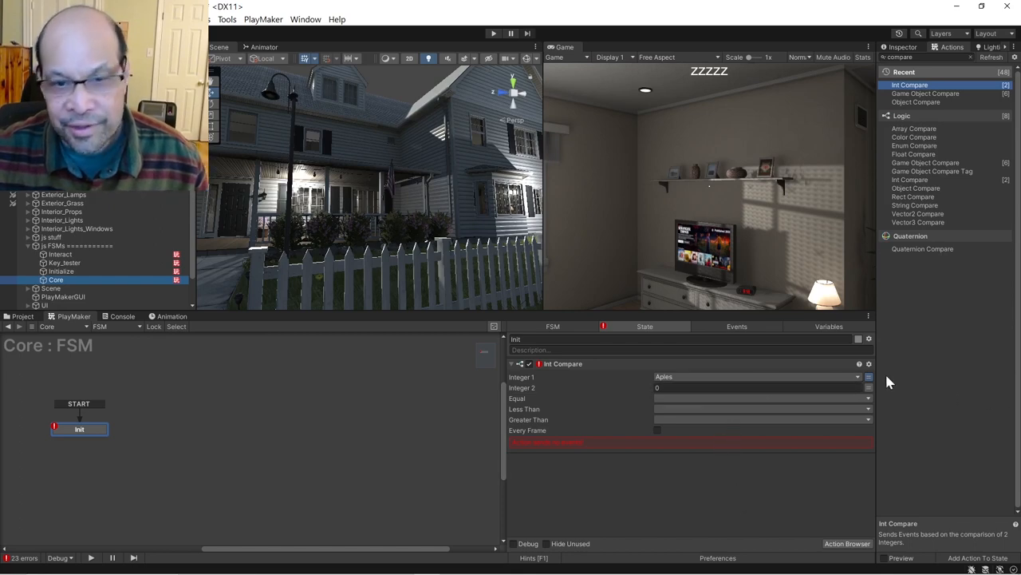
Move the Apples variable to the global variables and confirm.
click(830, 325)
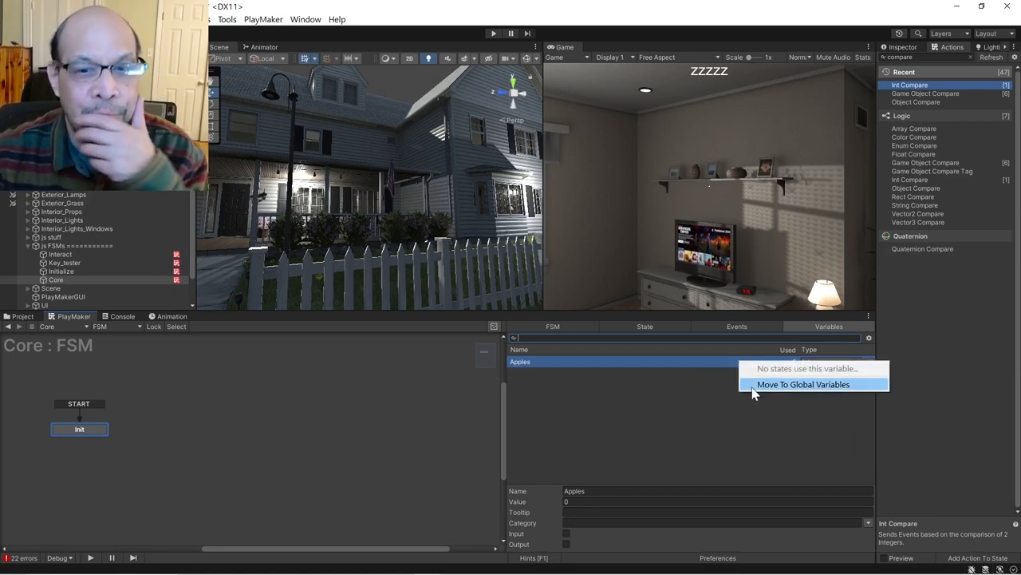
click(804, 383)
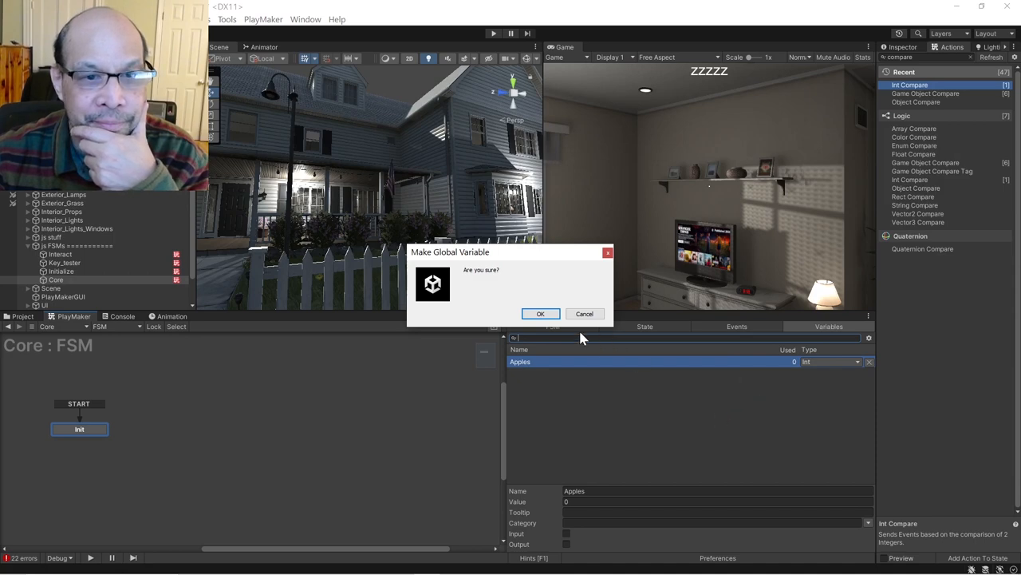
click(539, 312)
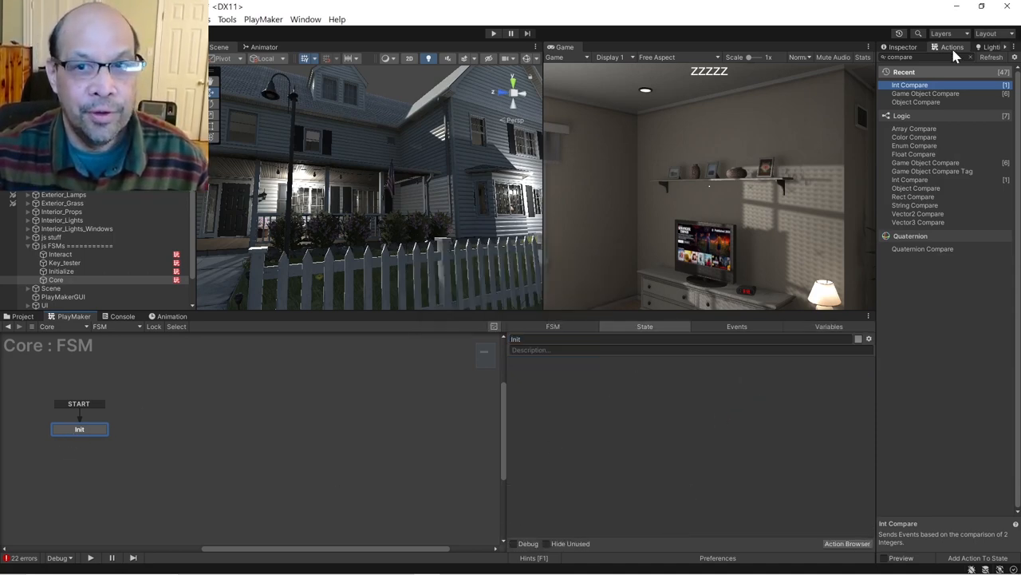
double_click(910, 85)
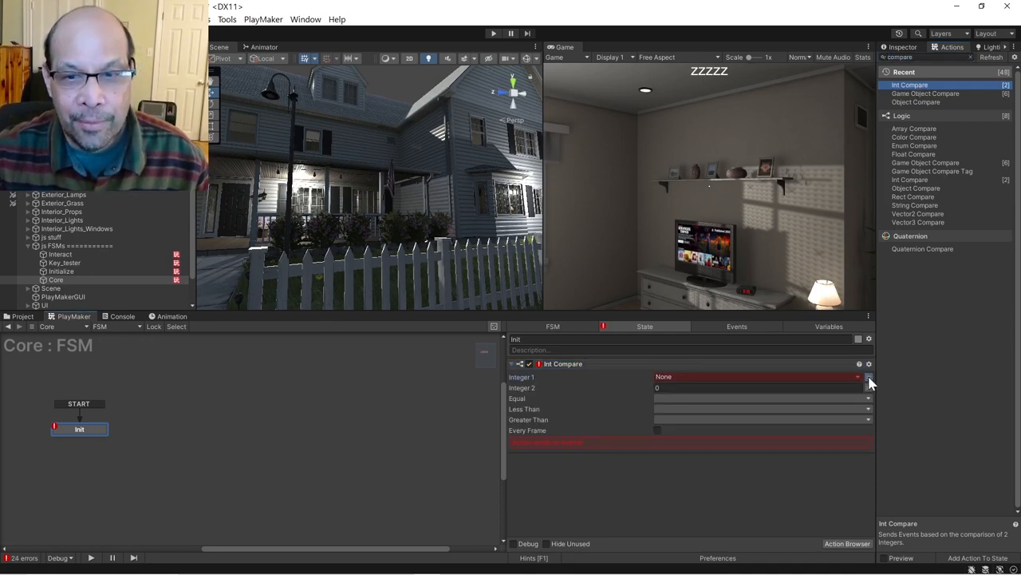
click(869, 376)
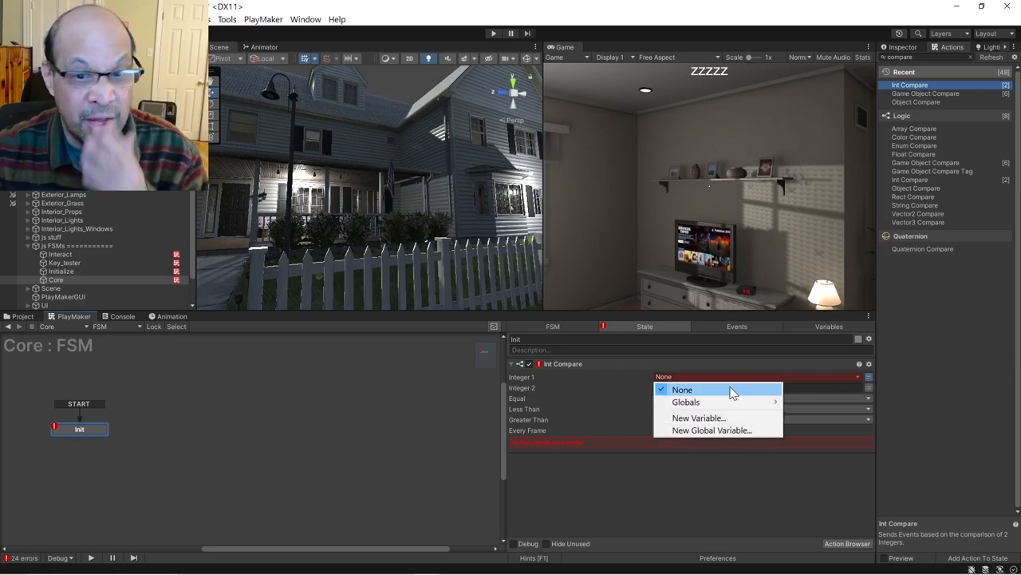
mouse_move(686, 402)
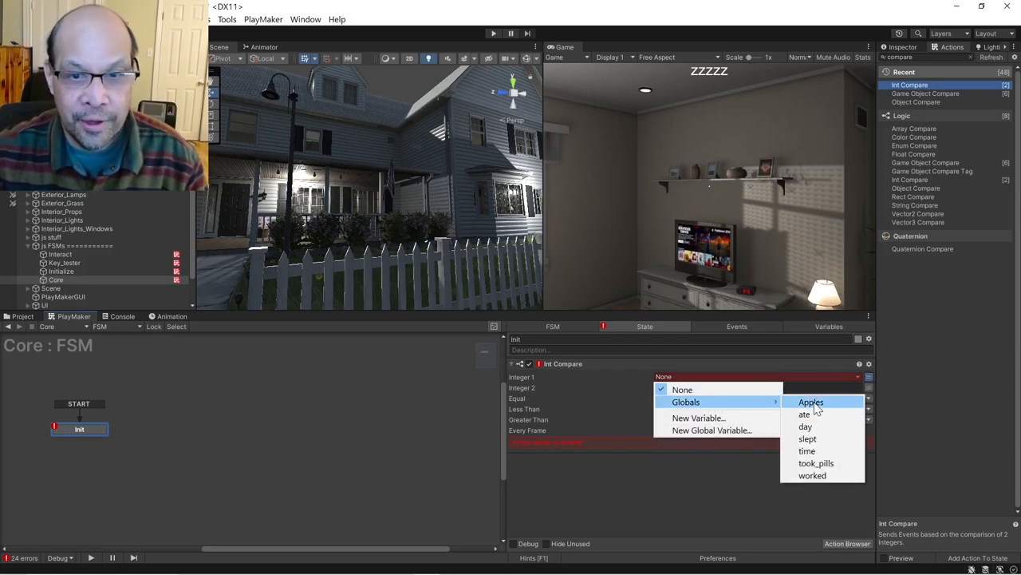
click(810, 402)
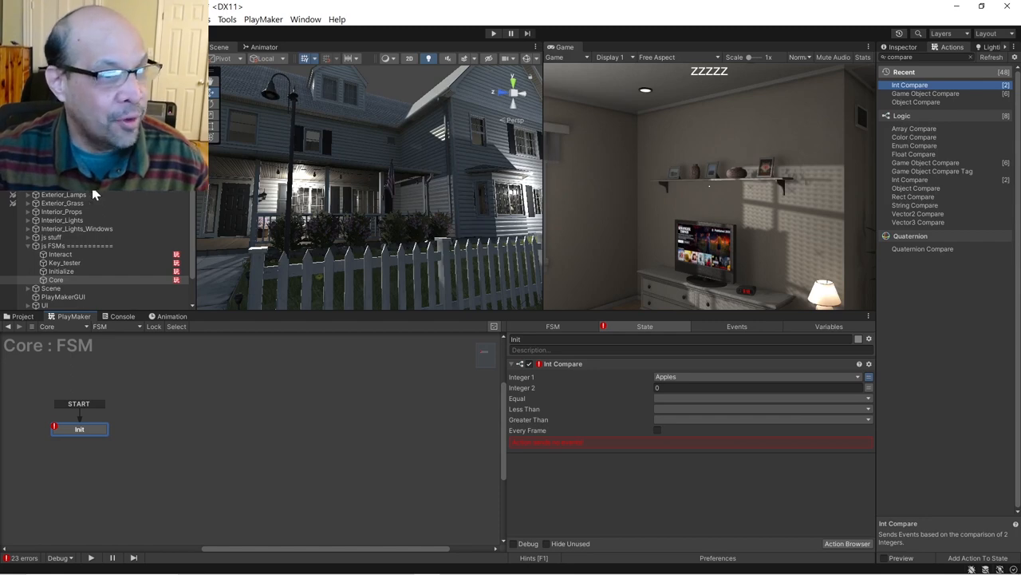
click(59, 253)
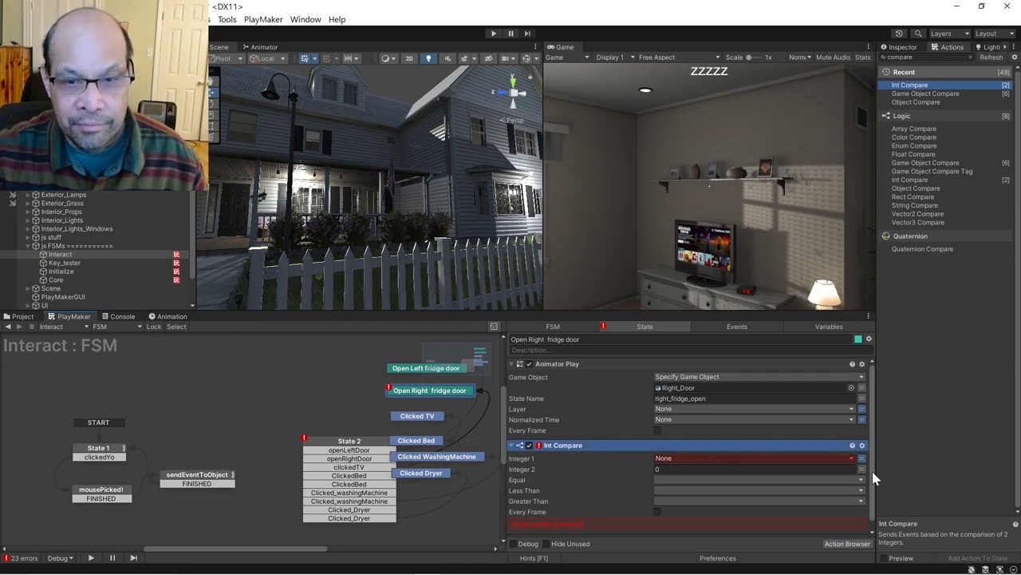
click(753, 456)
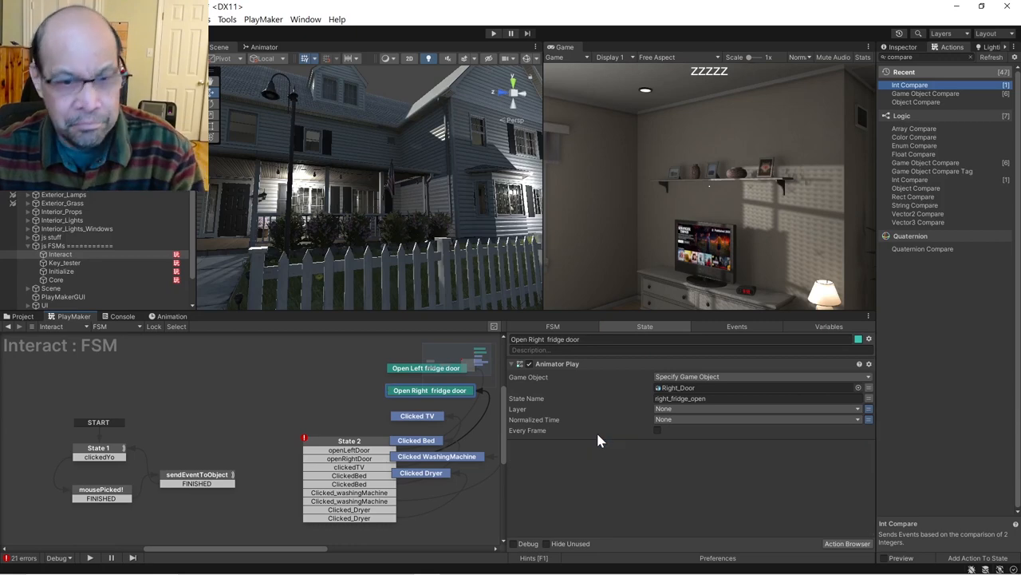
mouse_move(335, 428)
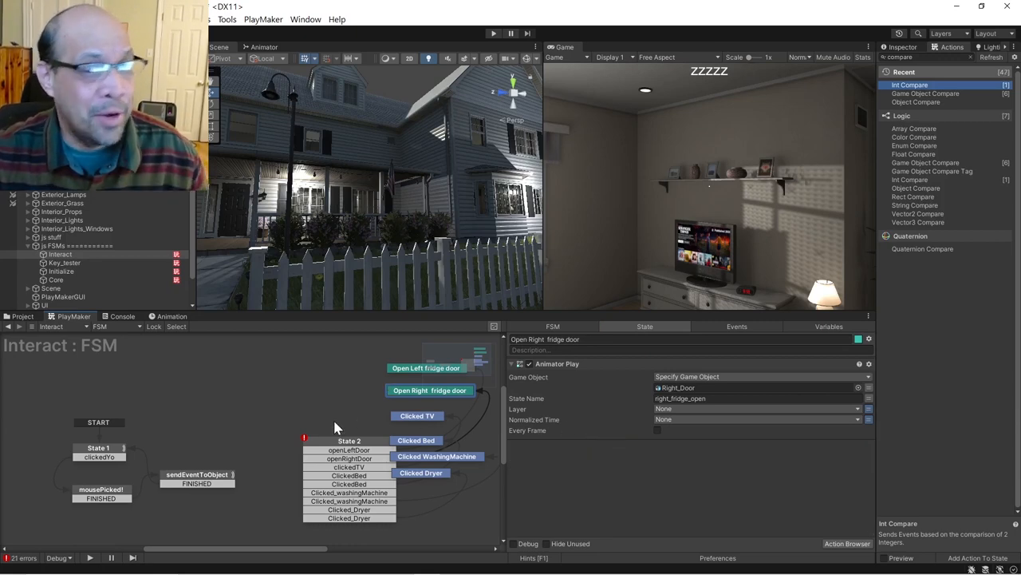
mouse_move(588, 492)
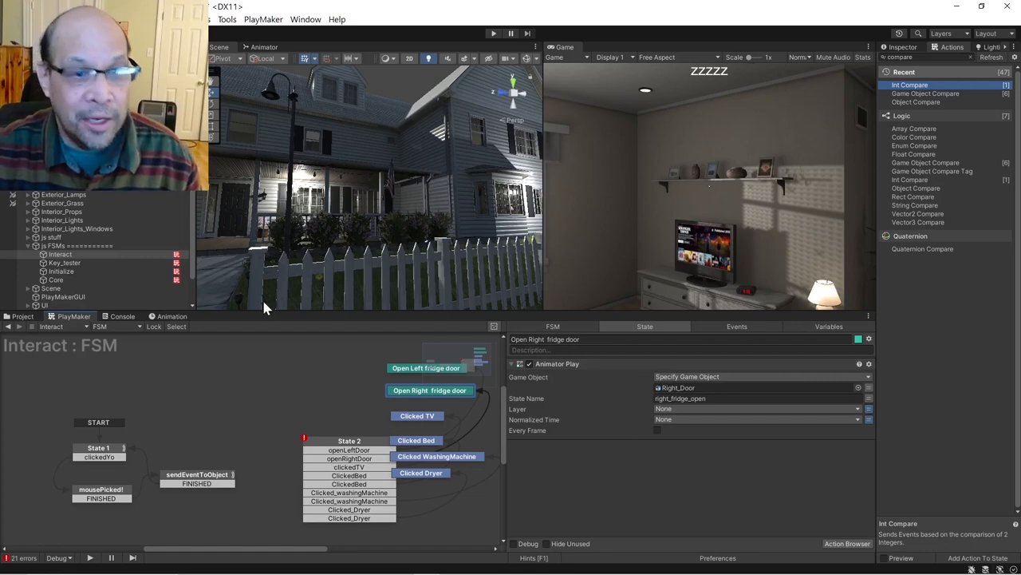
mouse_move(820, 335)
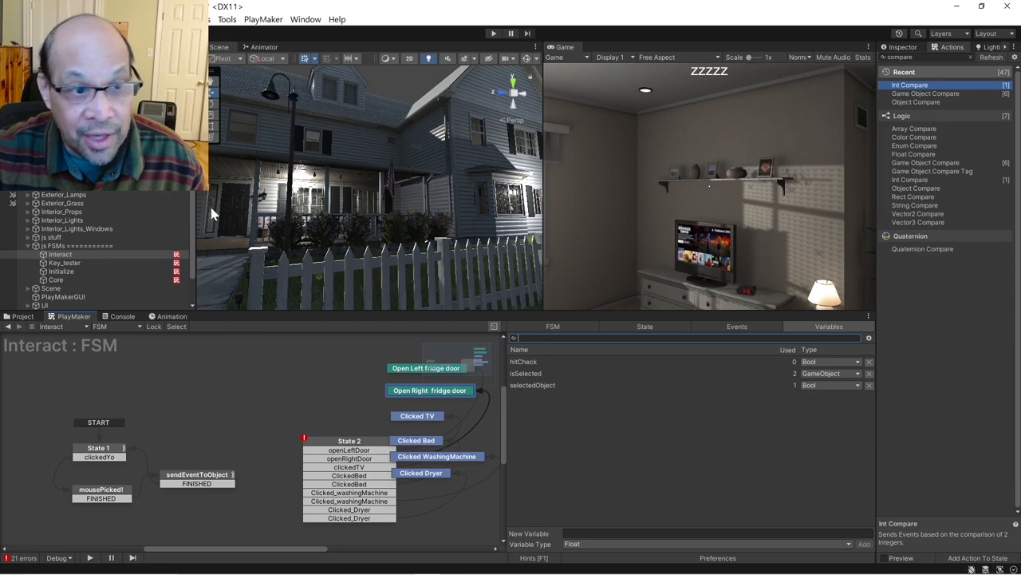
Compare the variable lists of Core, Interact and Key_tester, ending on Interact's three locals.
click(56, 280)
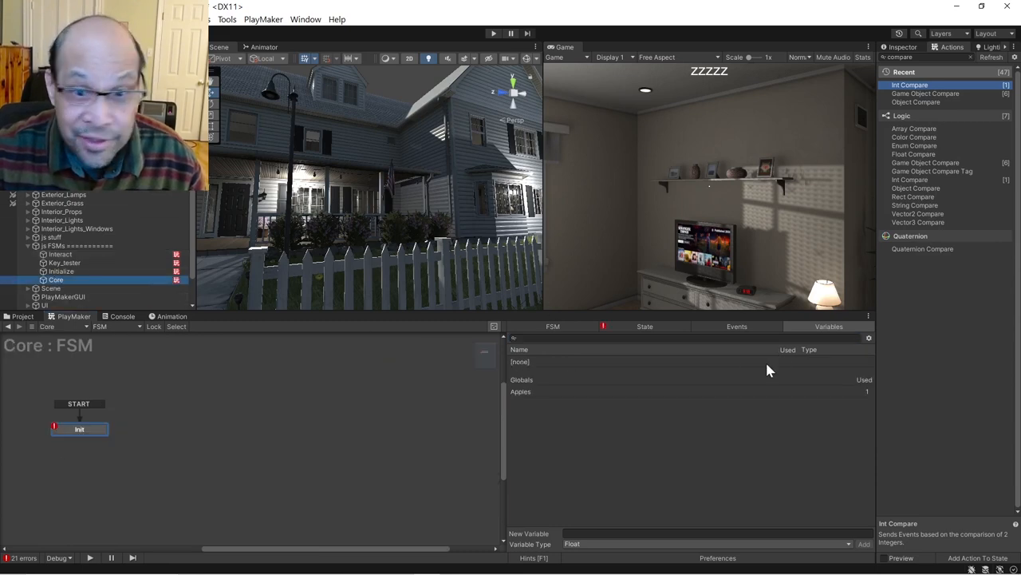
click(59, 254)
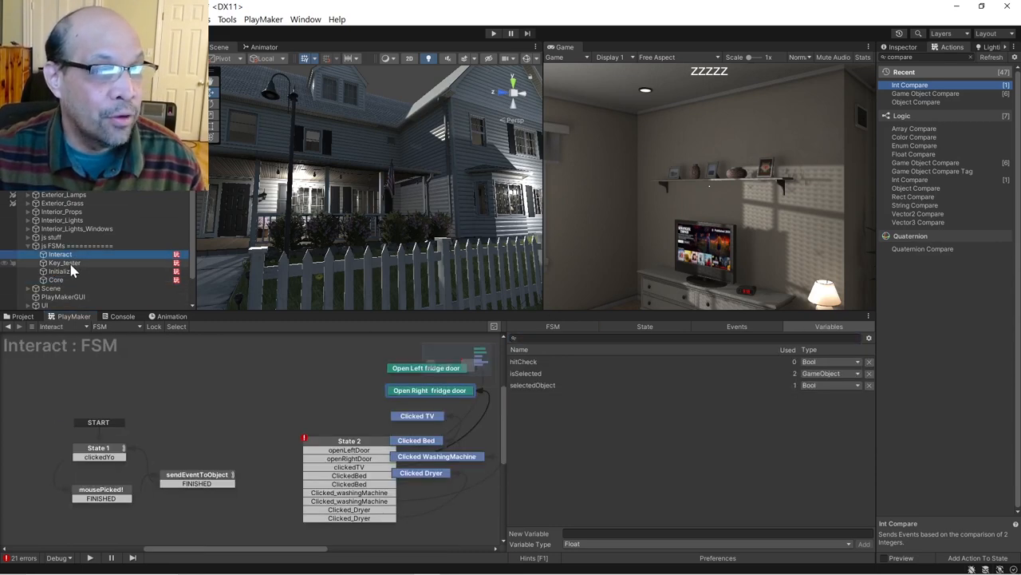
click(56, 280)
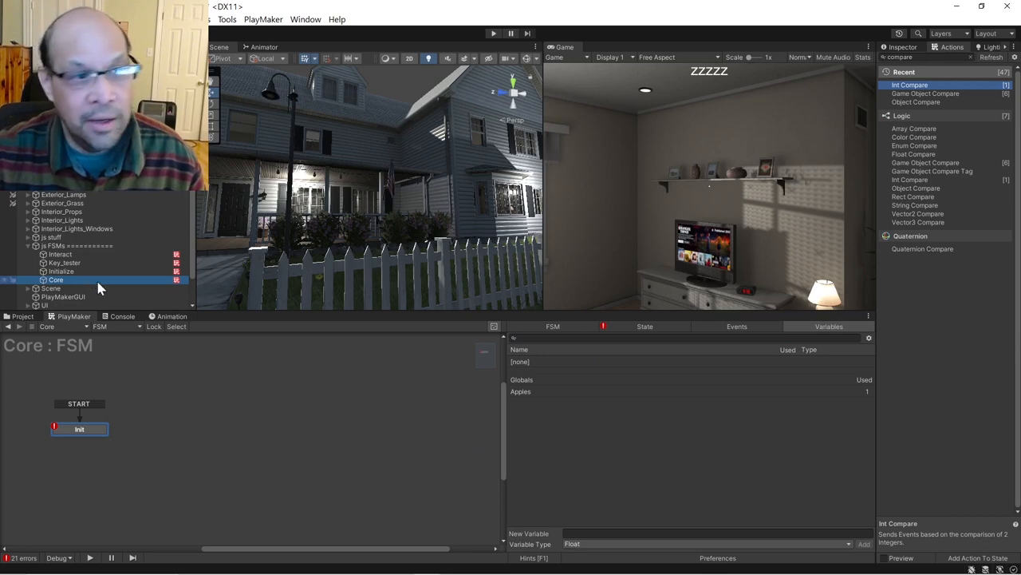
click(64, 262)
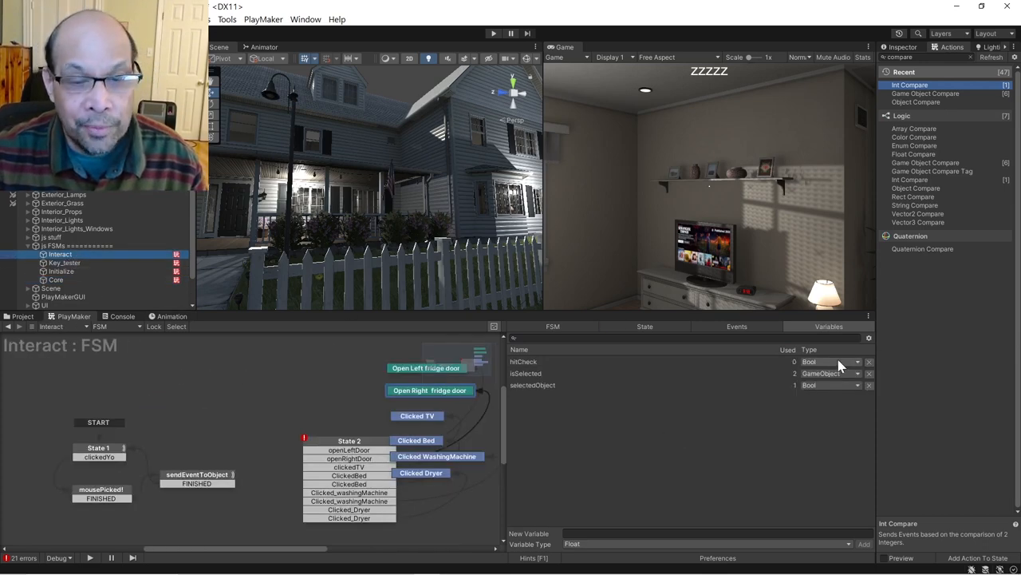
click(64, 261)
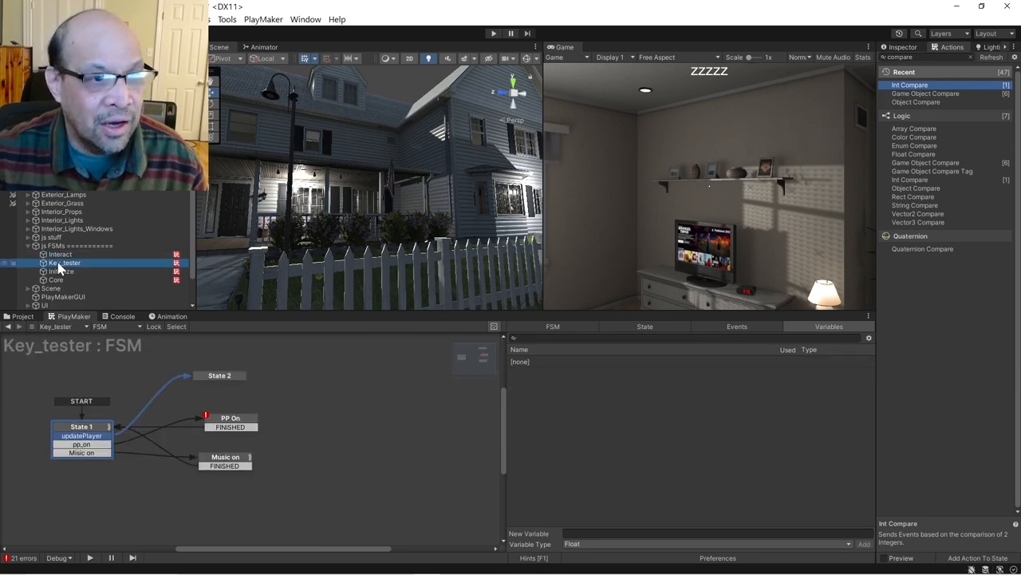
click(59, 253)
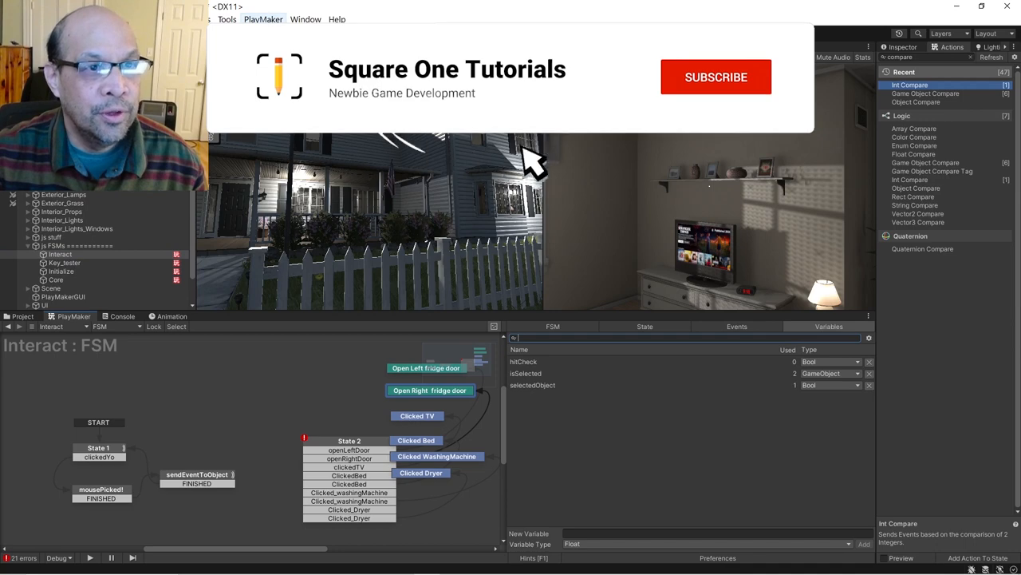
Show the Global Variables window docked beside the FSM editor with Apples selected.
click(715, 77)
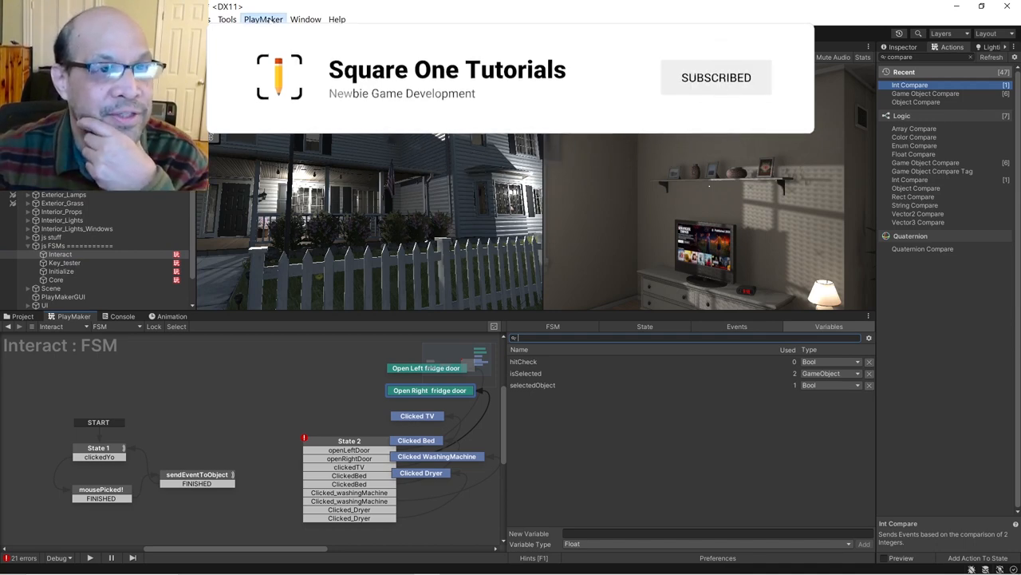
click(262, 20)
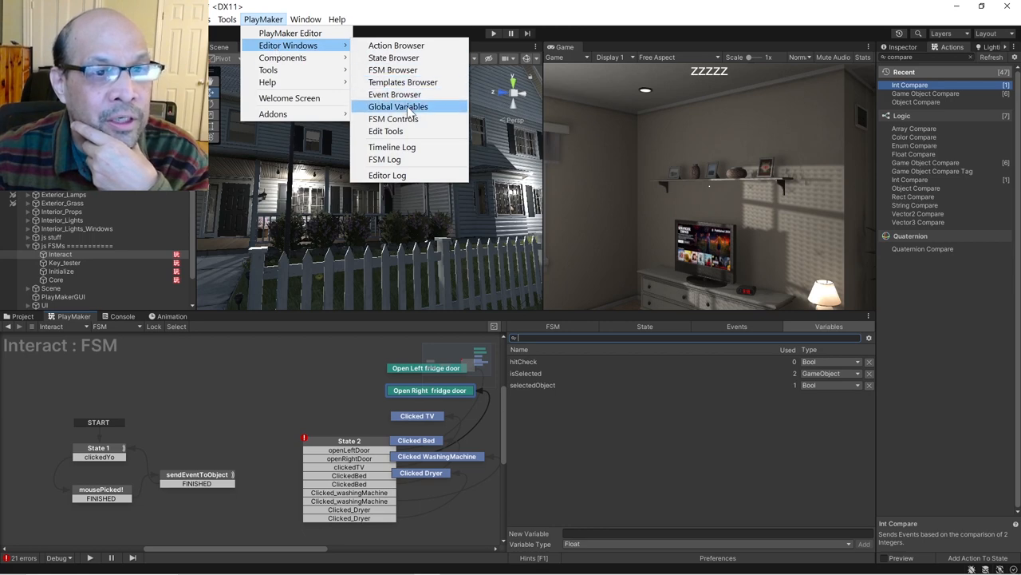
click(399, 105)
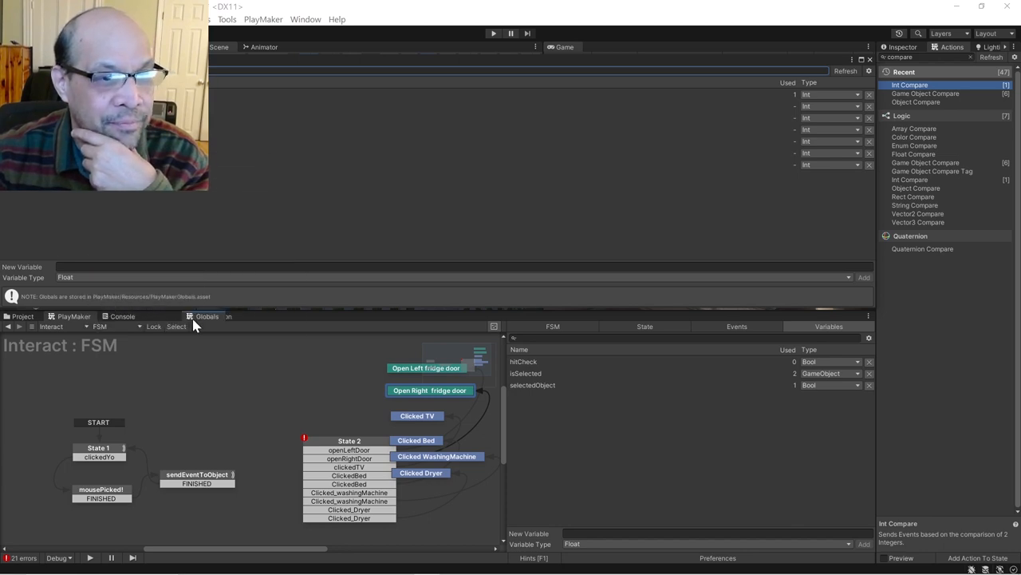
click(208, 316)
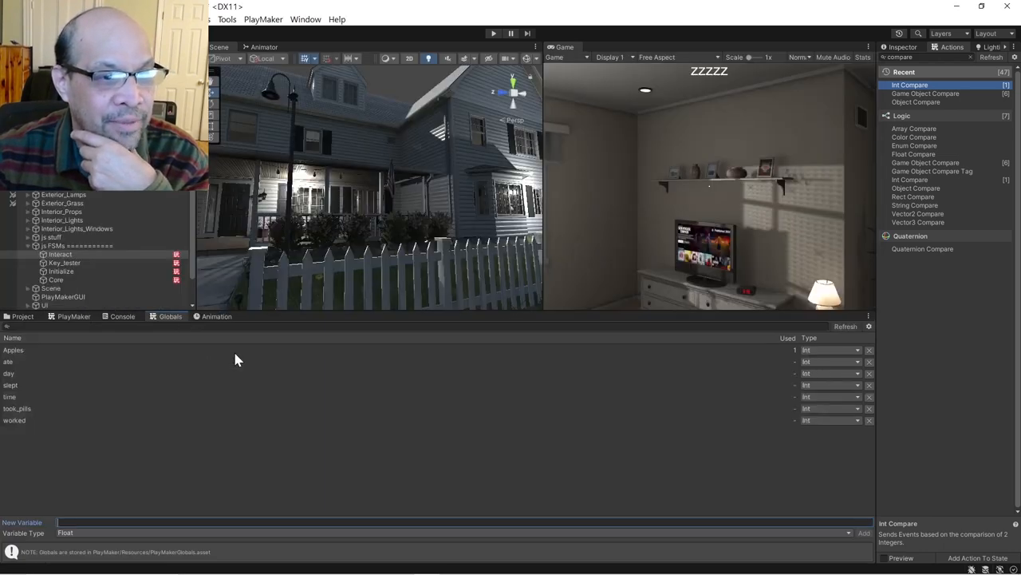
click(9, 385)
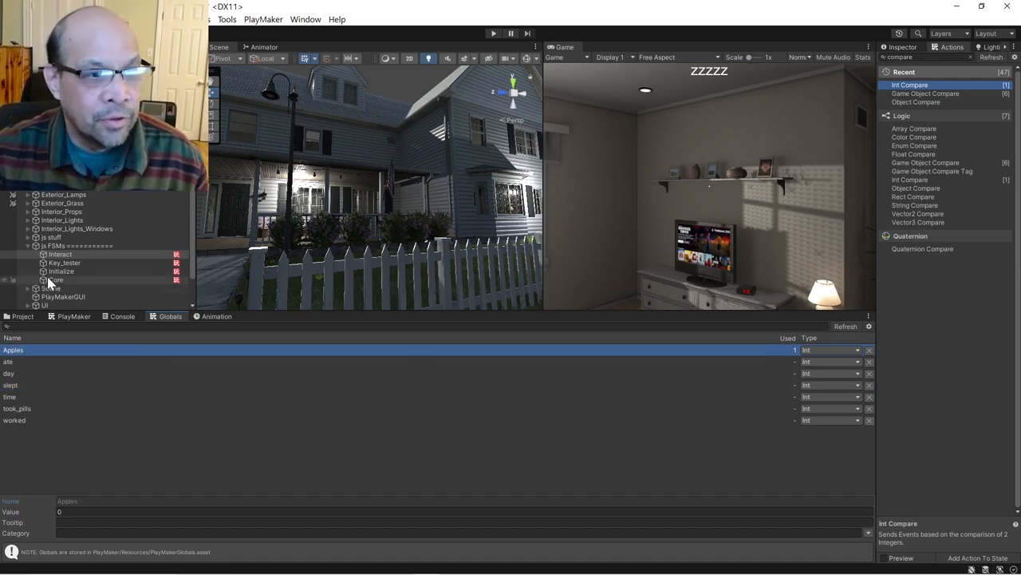
Select the Core FSM so its variables list shows Apples under globals.
click(56, 279)
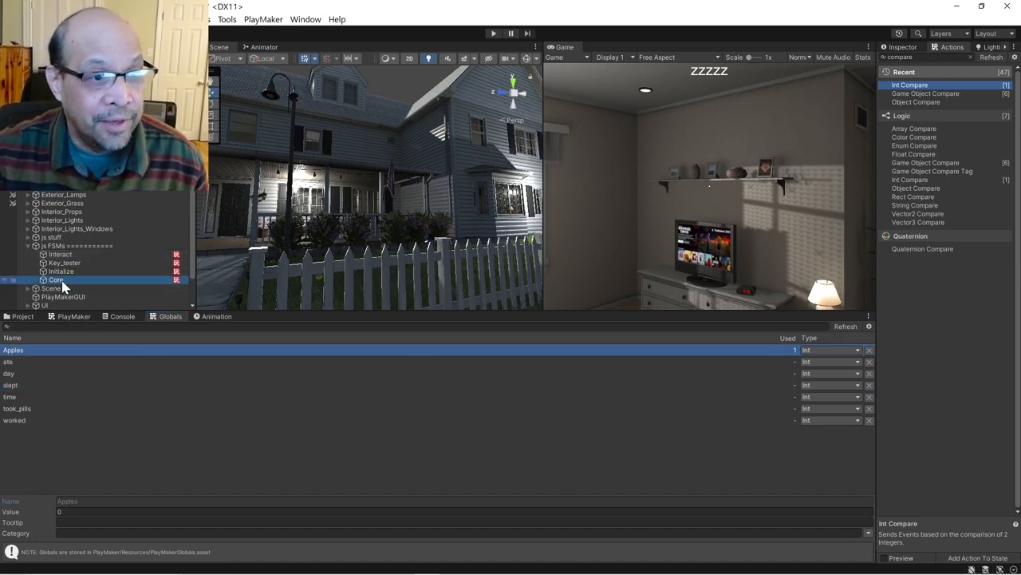
click(56, 280)
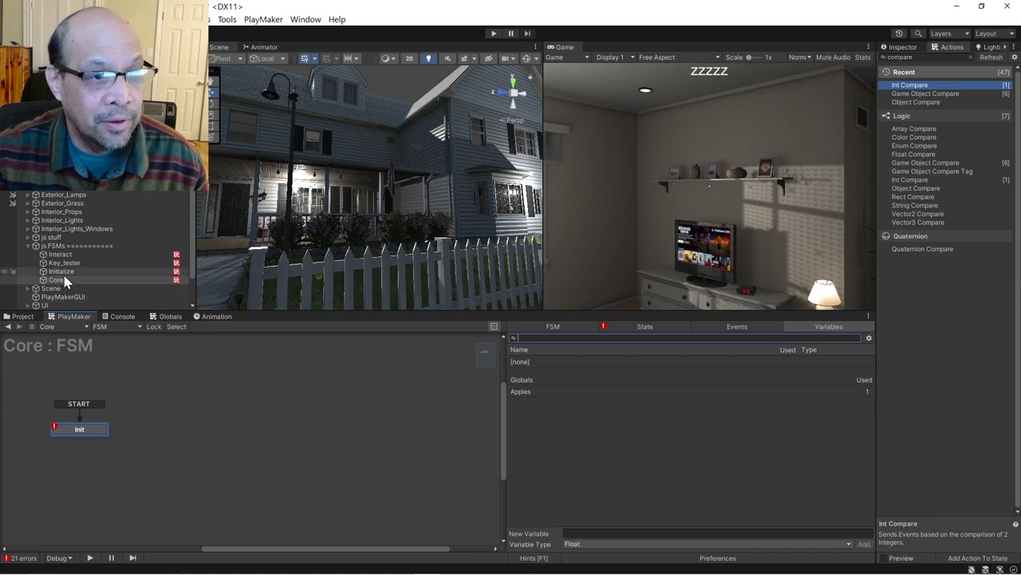
click(56, 279)
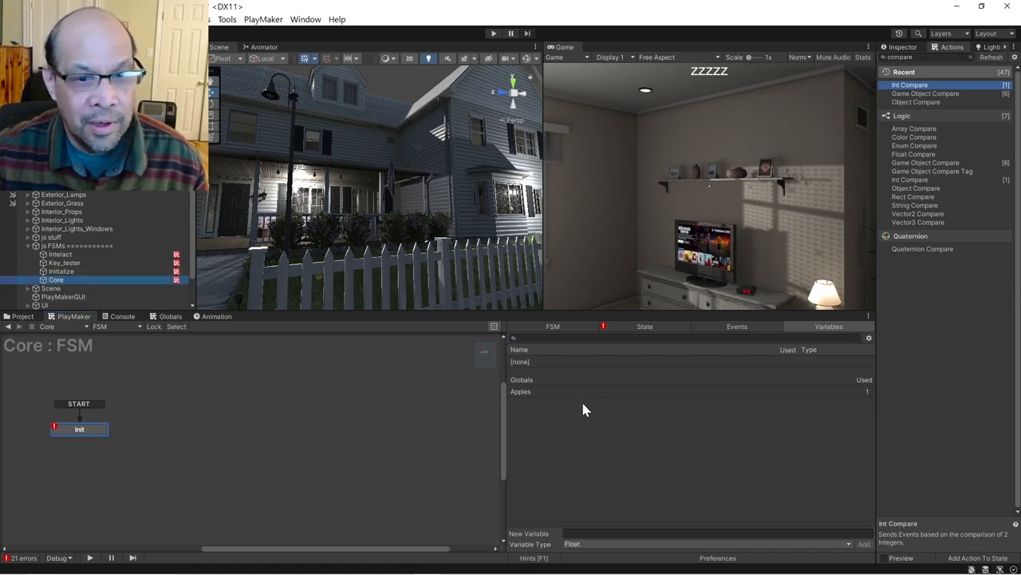